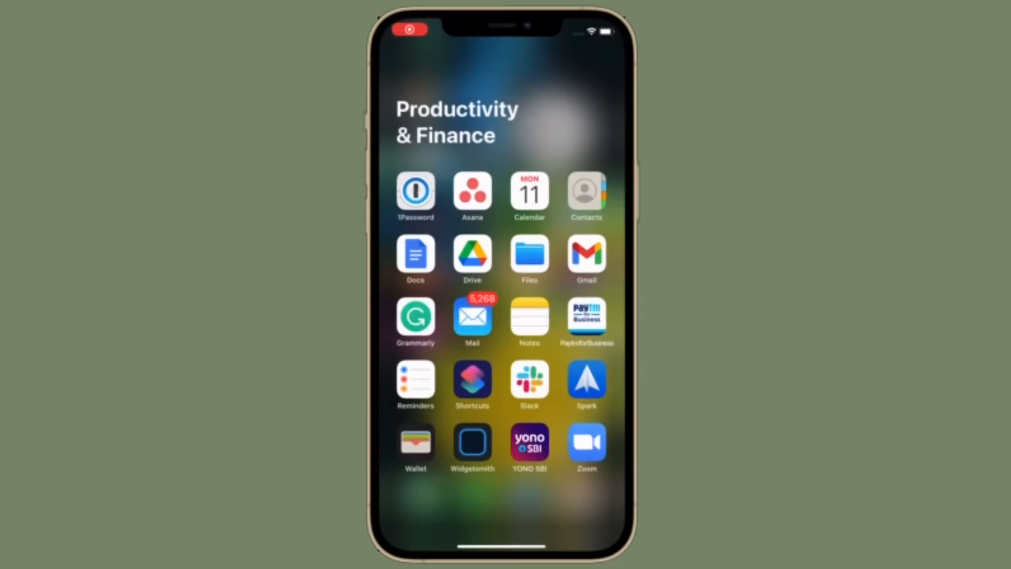
# Step: Browse the year view, start and cancel a search, and peek into October 2021
pyautogui.click(528, 192)
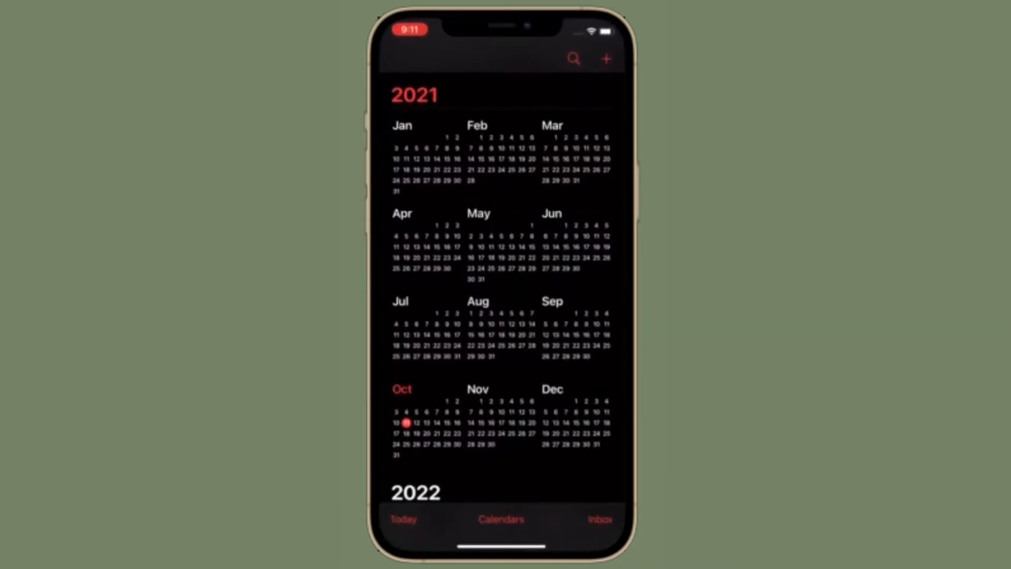
pyautogui.scroll(3)
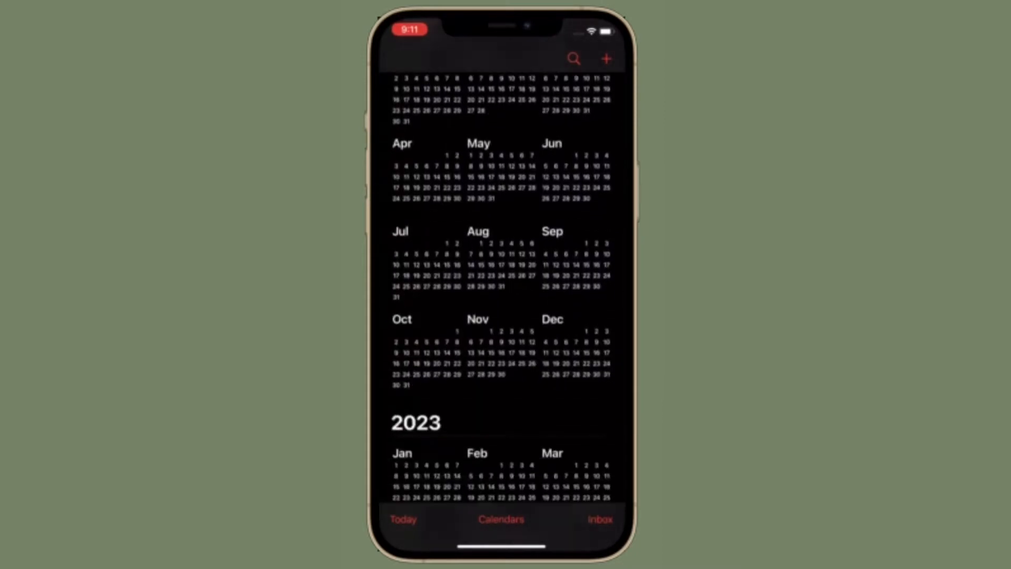
pyautogui.scroll(3)
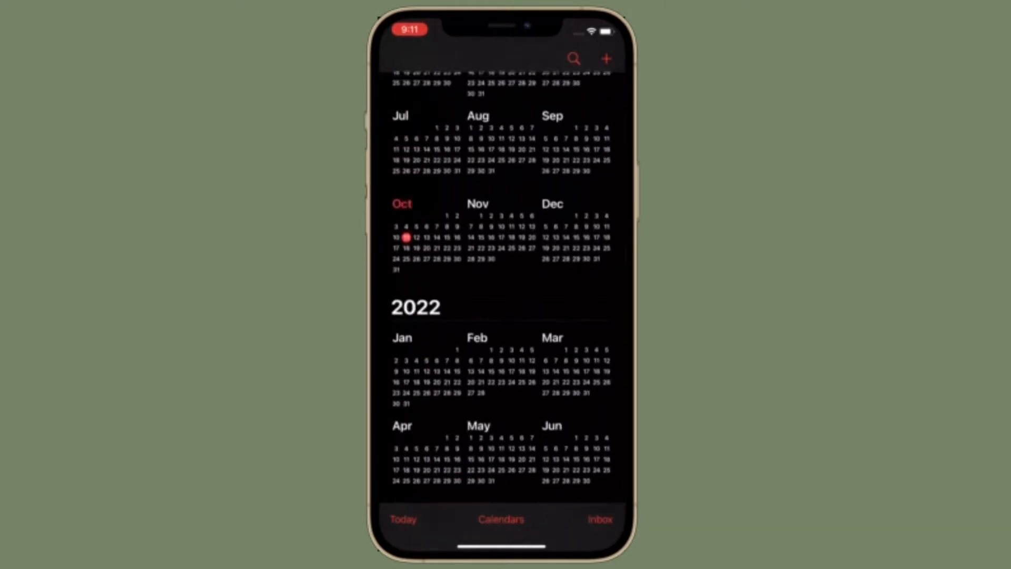
pyautogui.scroll(3)
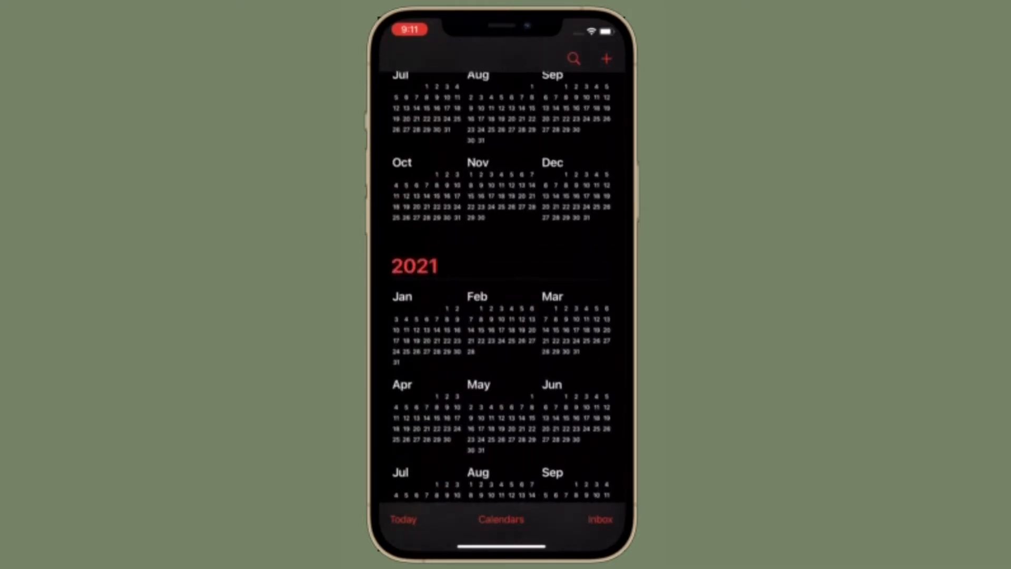
pyautogui.click(574, 58)
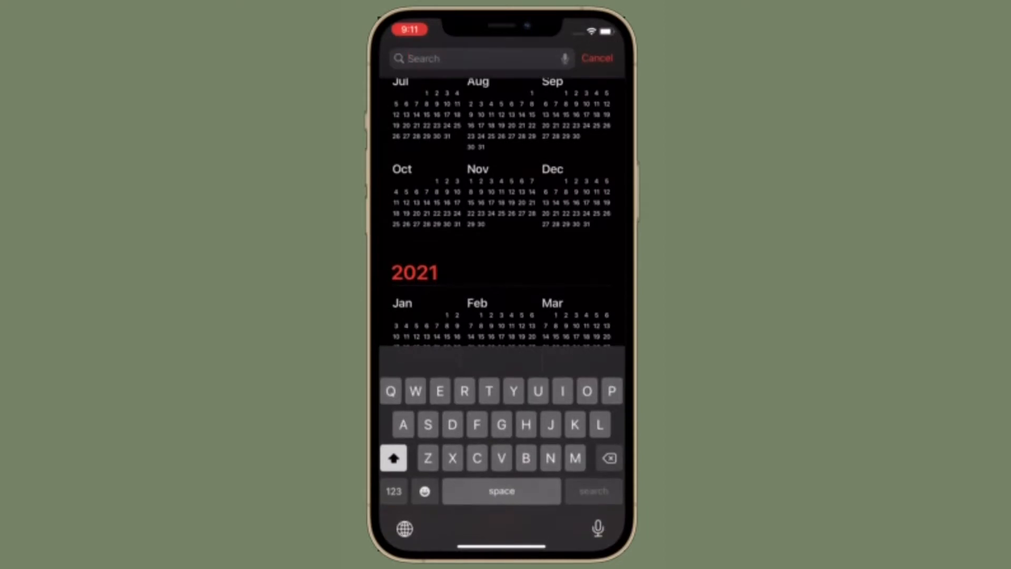
pyautogui.click(596, 58)
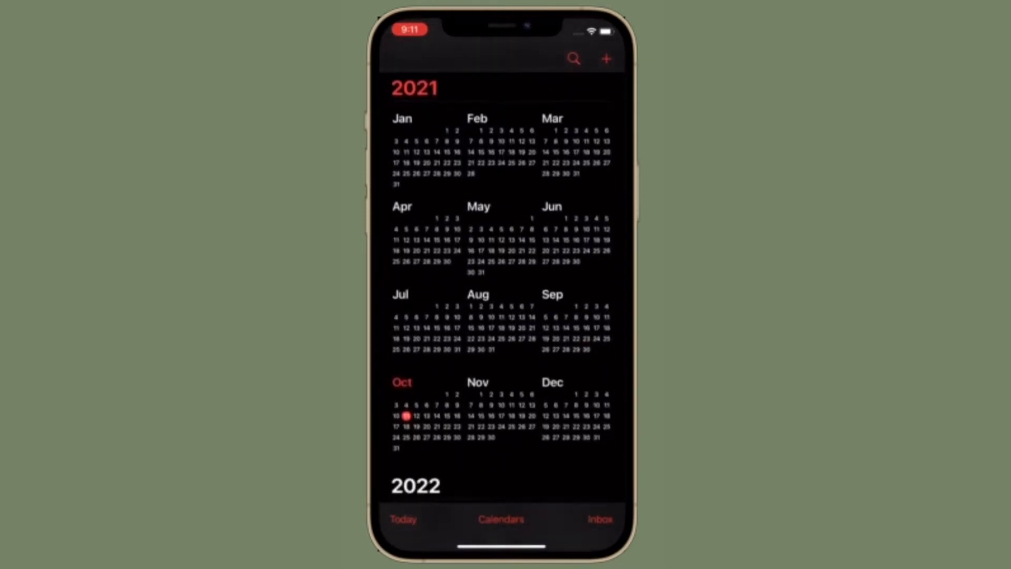
pyautogui.click(404, 416)
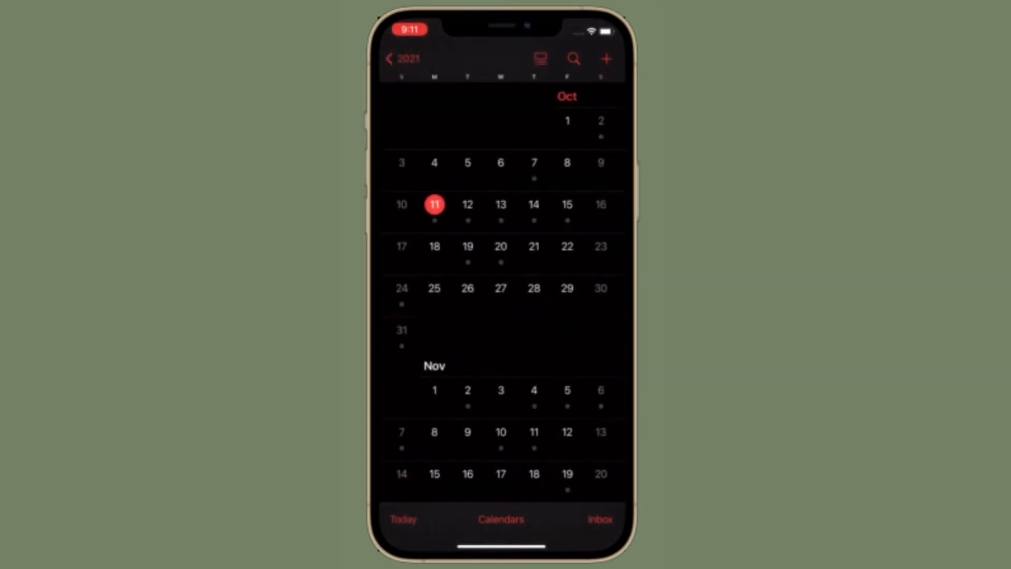
pyautogui.click(540, 58)
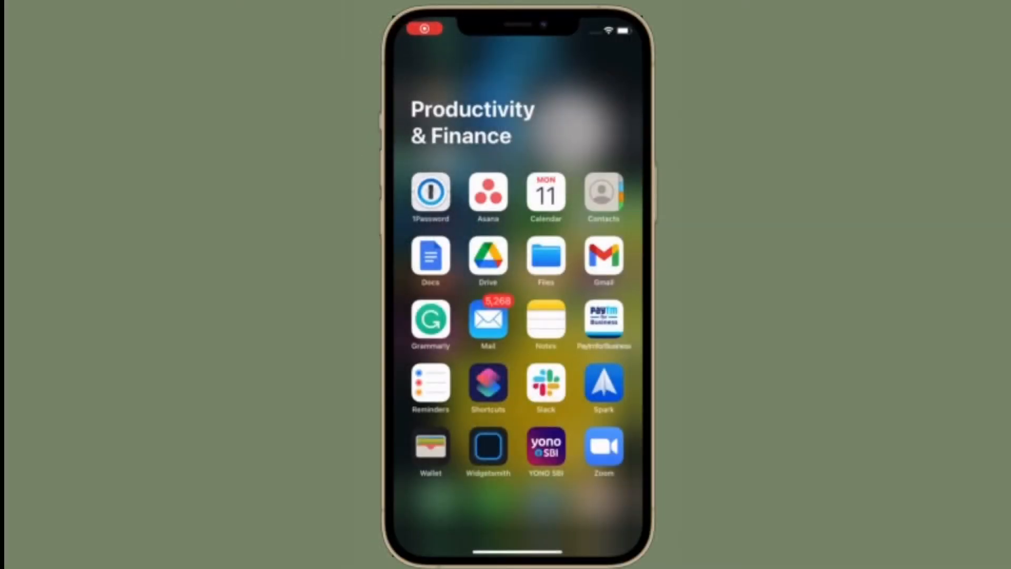
# Step: Reopen Calendar, scroll the years again, then bring up the empty invitations inbox
pyautogui.click(546, 194)
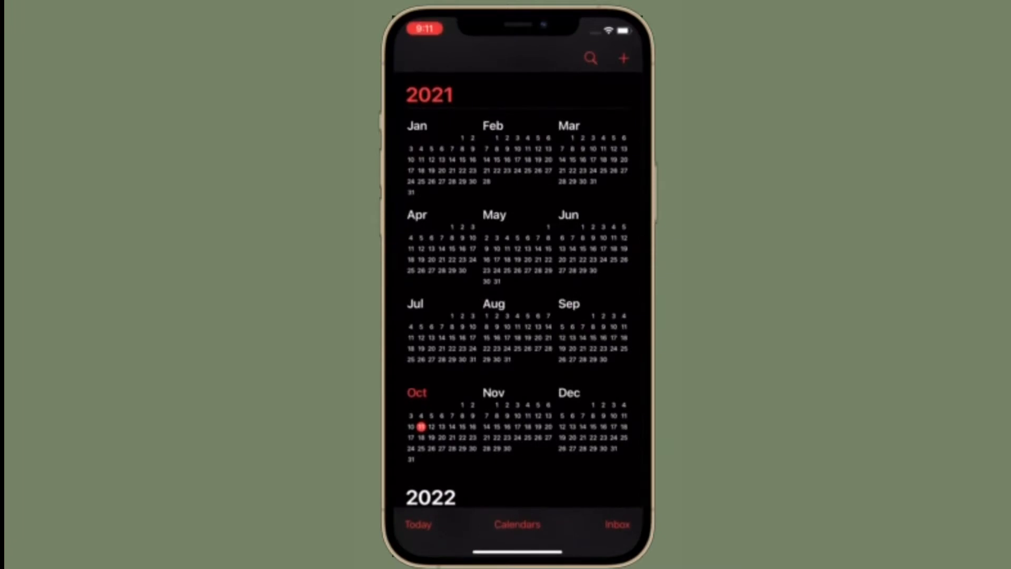
pyautogui.scroll(3)
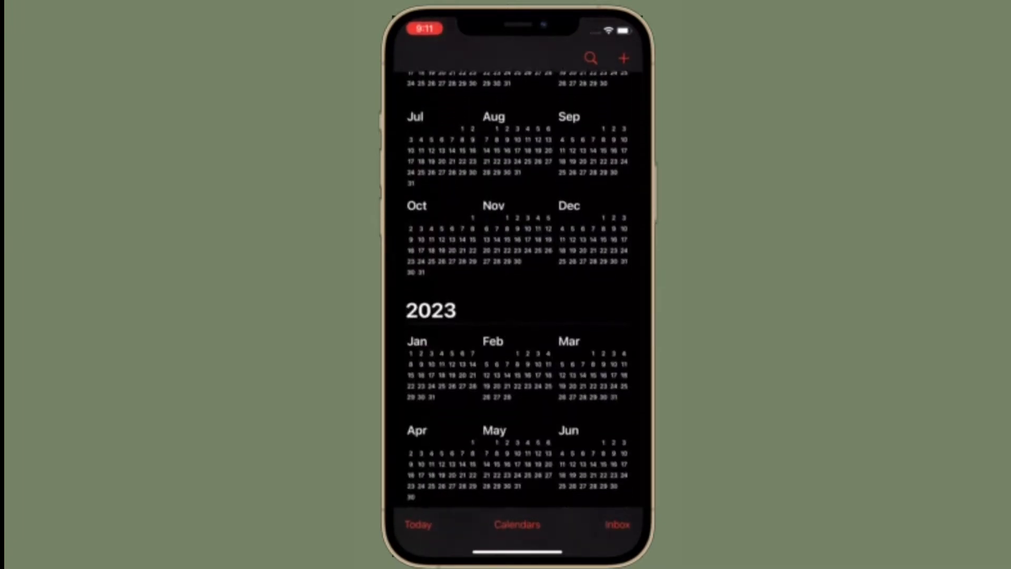
pyautogui.scroll(3)
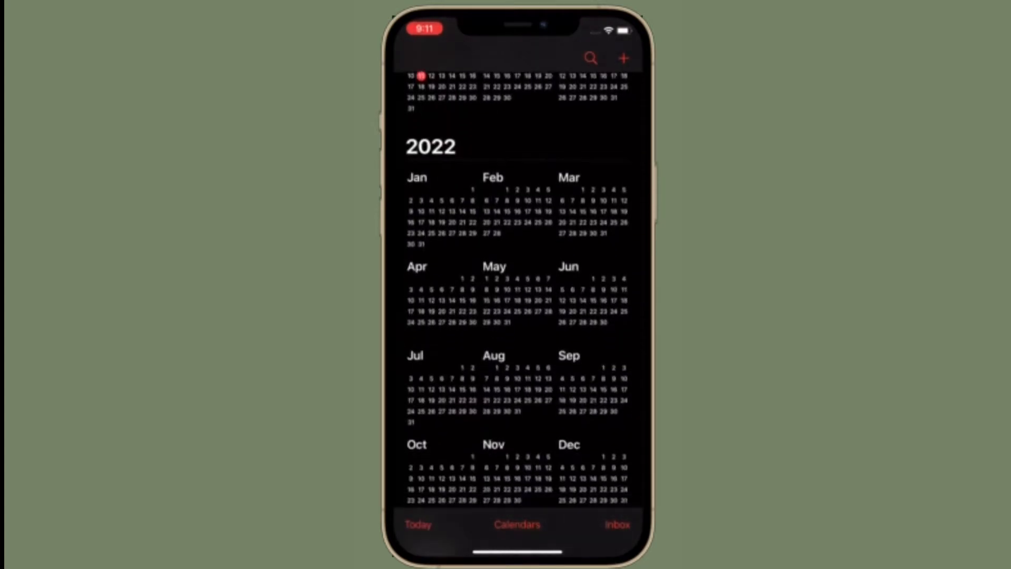
pyautogui.scroll(-3)
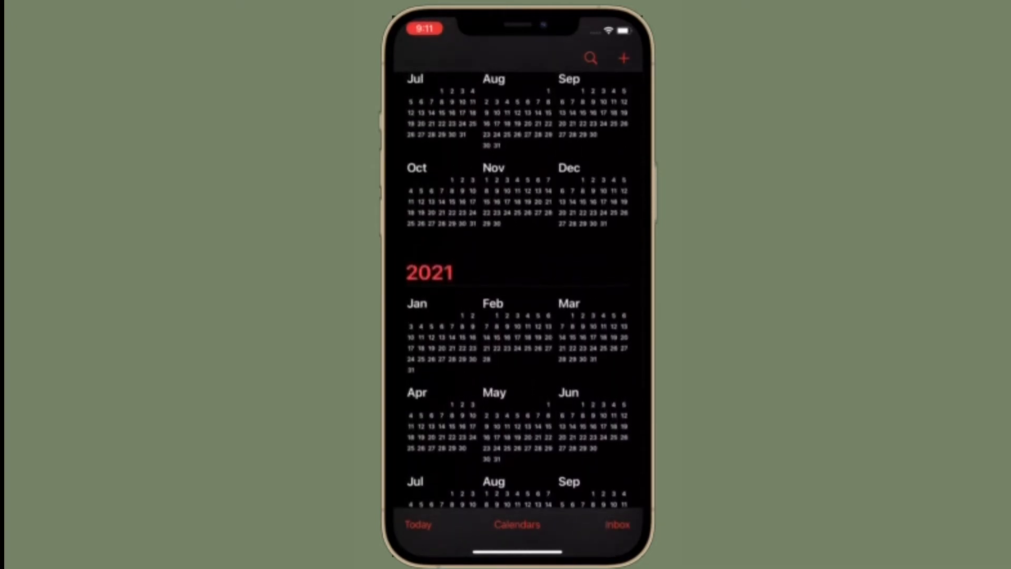
pyautogui.click(590, 58)
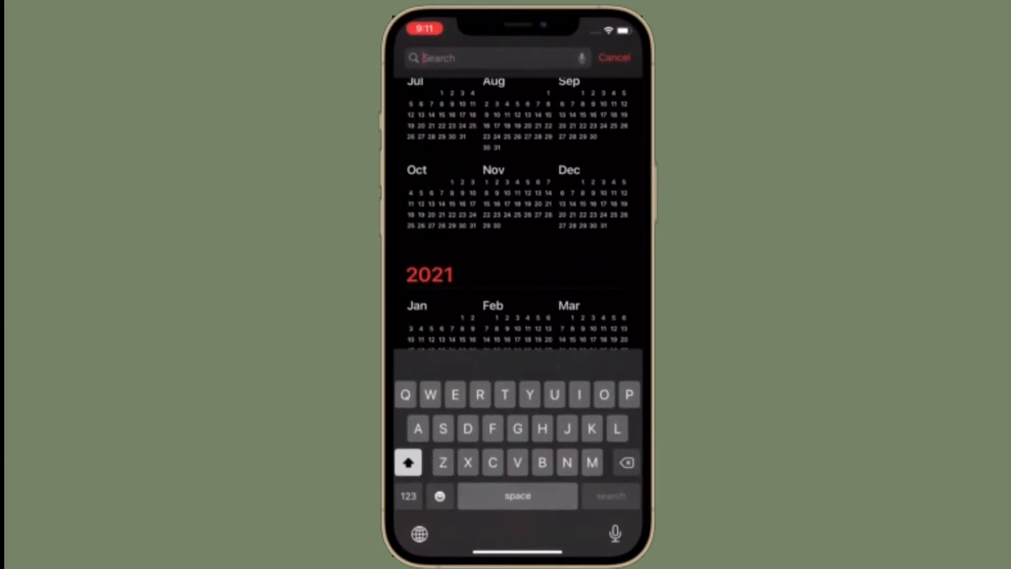
pyautogui.click(613, 57)
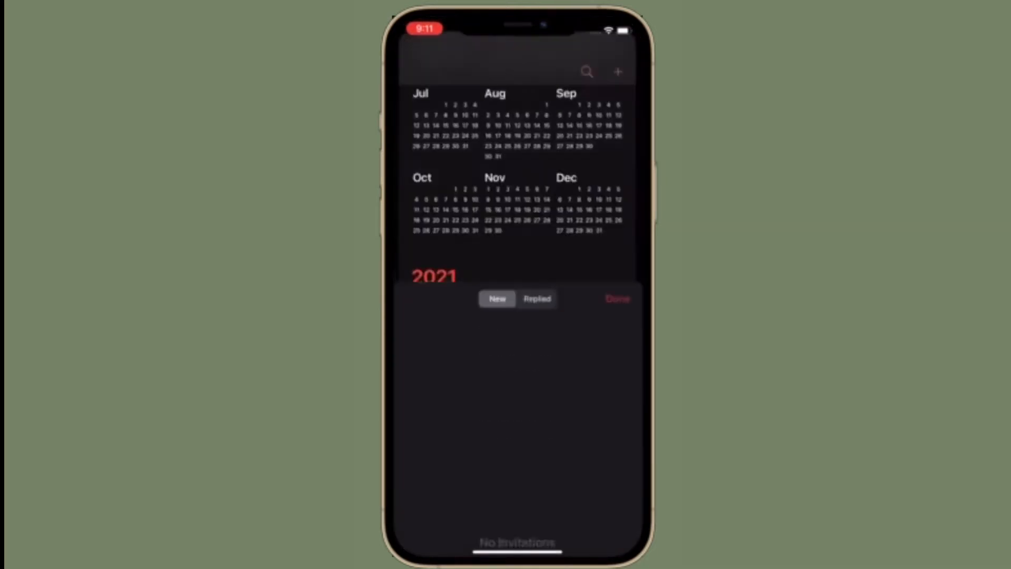
# Step: Dismiss the inbox, view November 2021, and swipe up to return Home
pyautogui.click(616, 298)
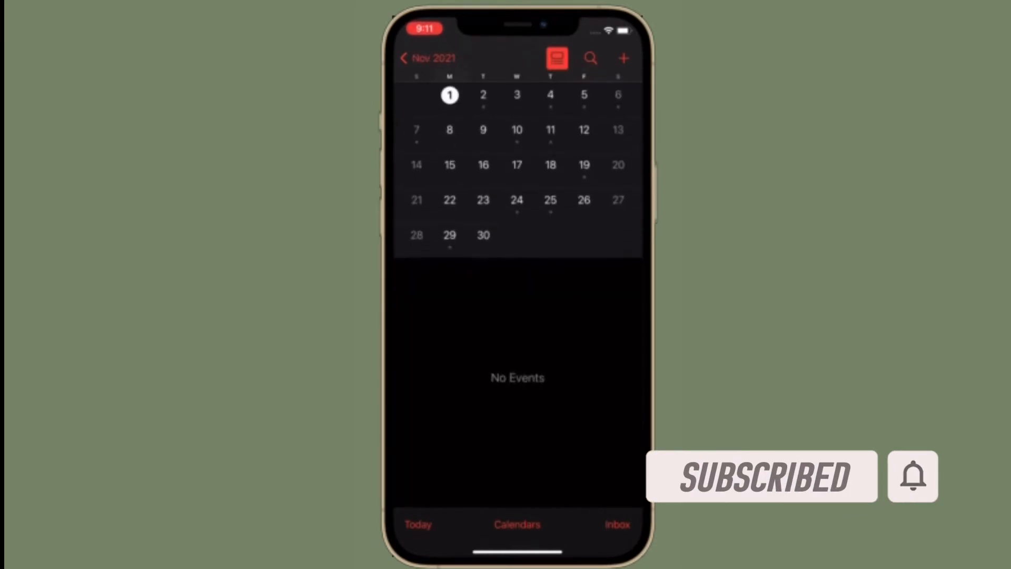
pyautogui.scroll(3)
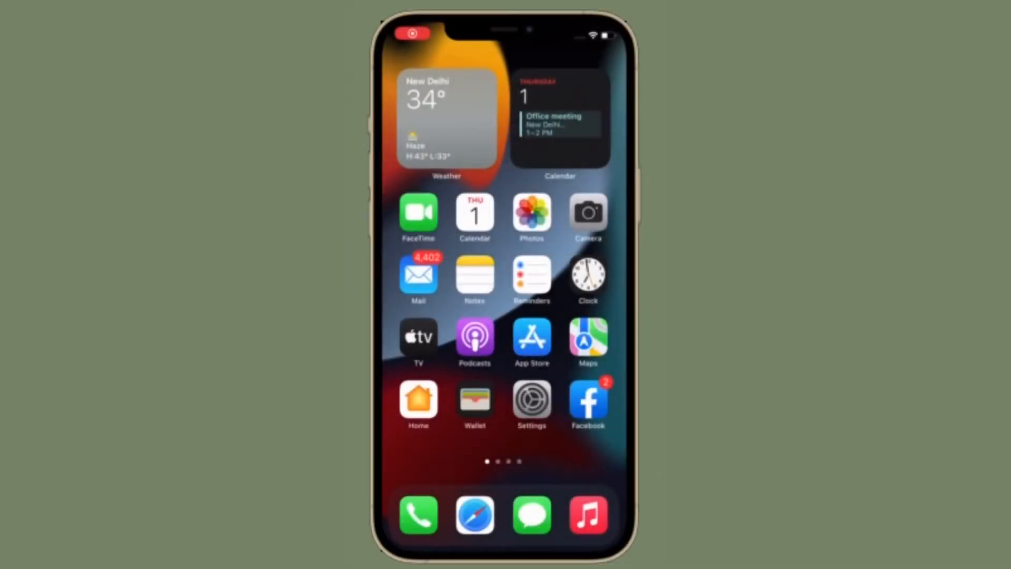
# Step: Swipe through the home screen pages to the last page with weather, clock and date widgets
pyautogui.hscroll(-3)
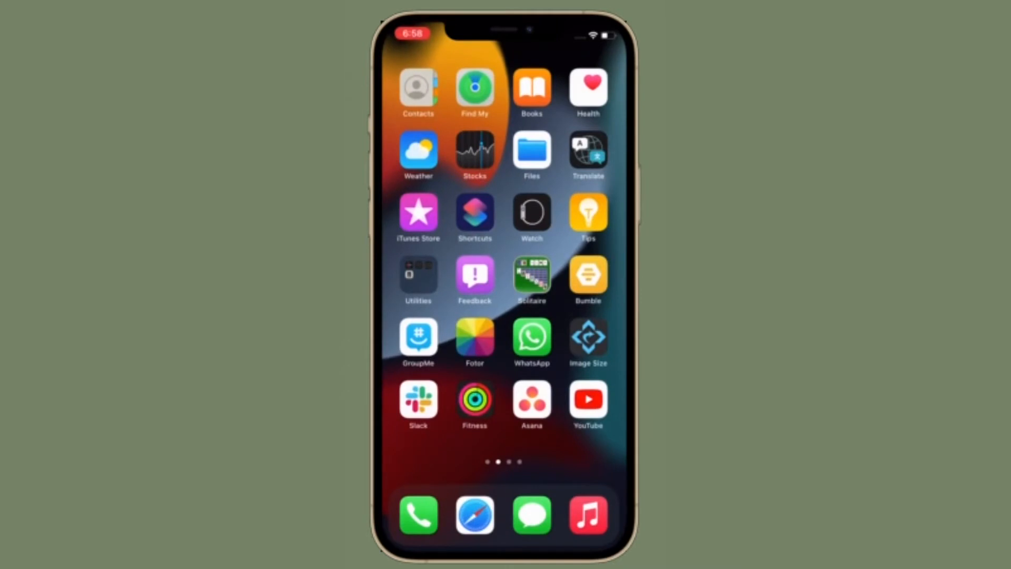
pyautogui.hscroll(-3)
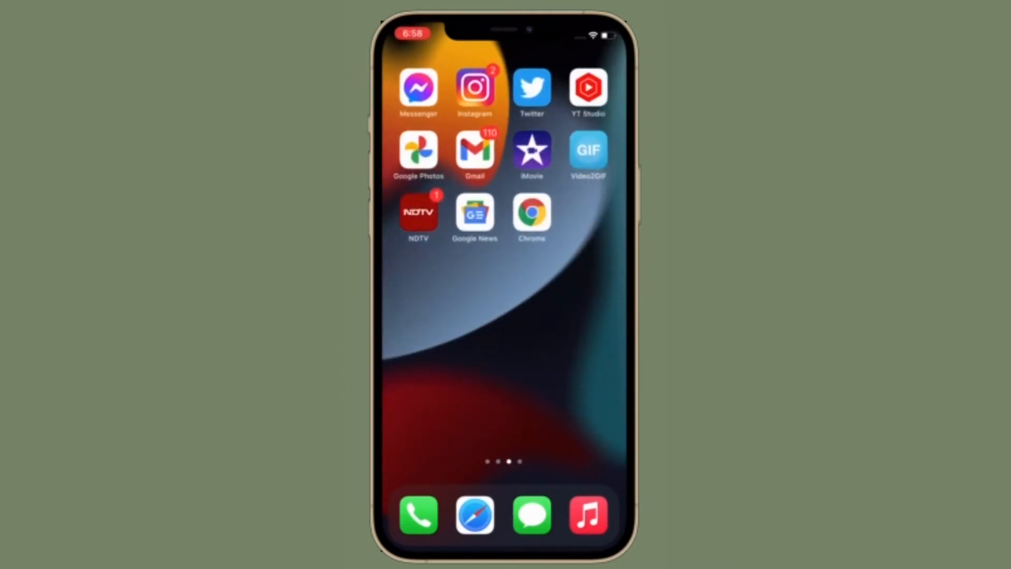
pyautogui.hscroll(-3)
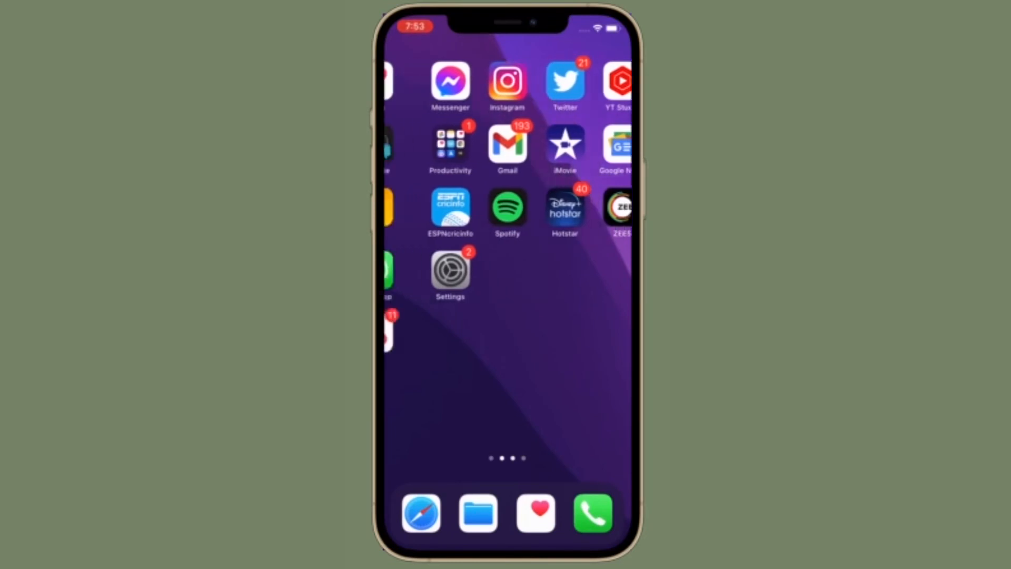
pyautogui.hscroll(-3)
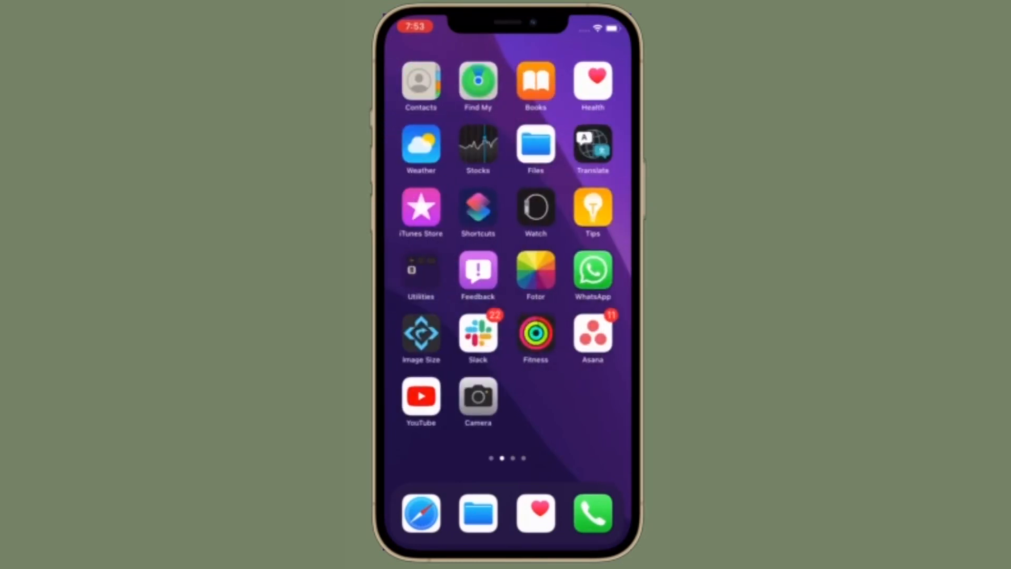
pyautogui.hscroll(-3)
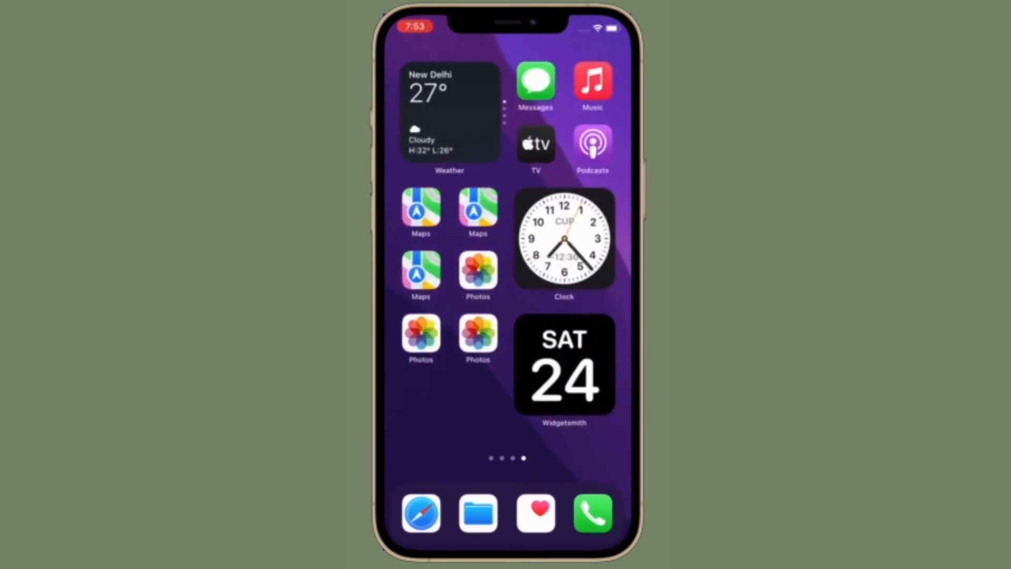